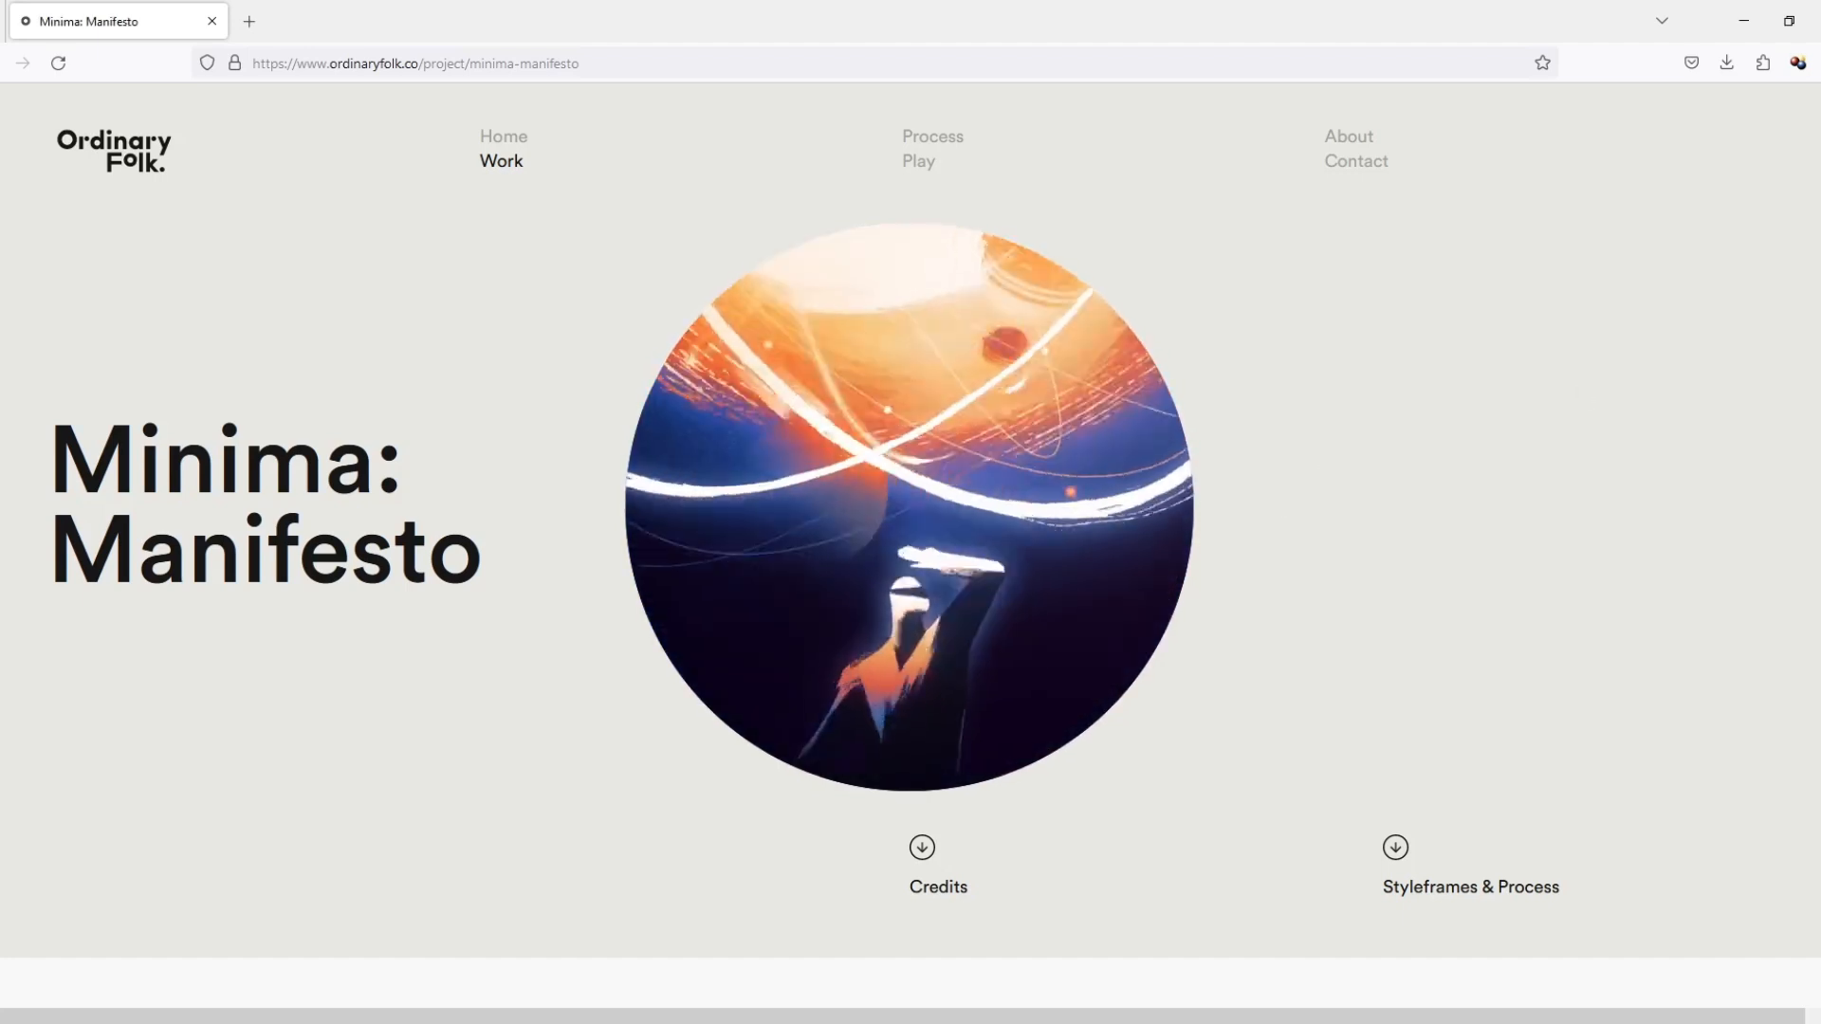
Scroll through the Minima: Manifesto illustrated style frames in Firefox for reference.
scroll(down, 3)
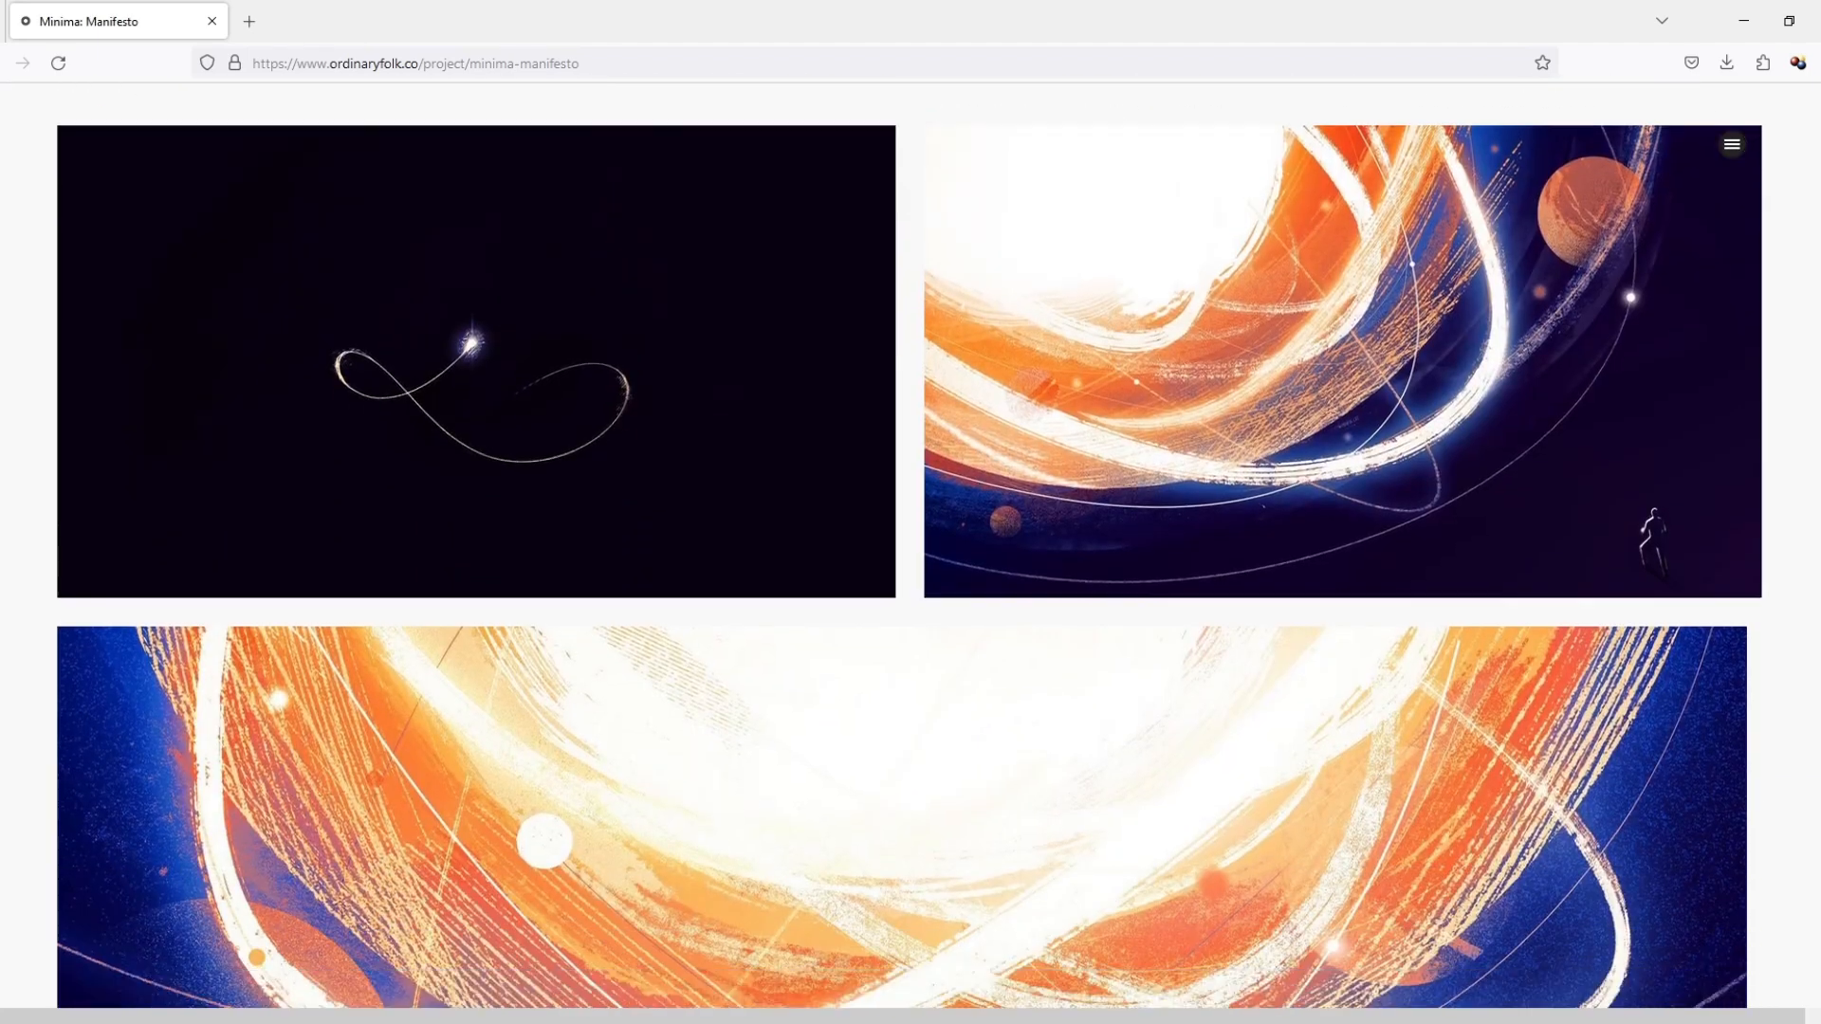
scroll(down, 3)
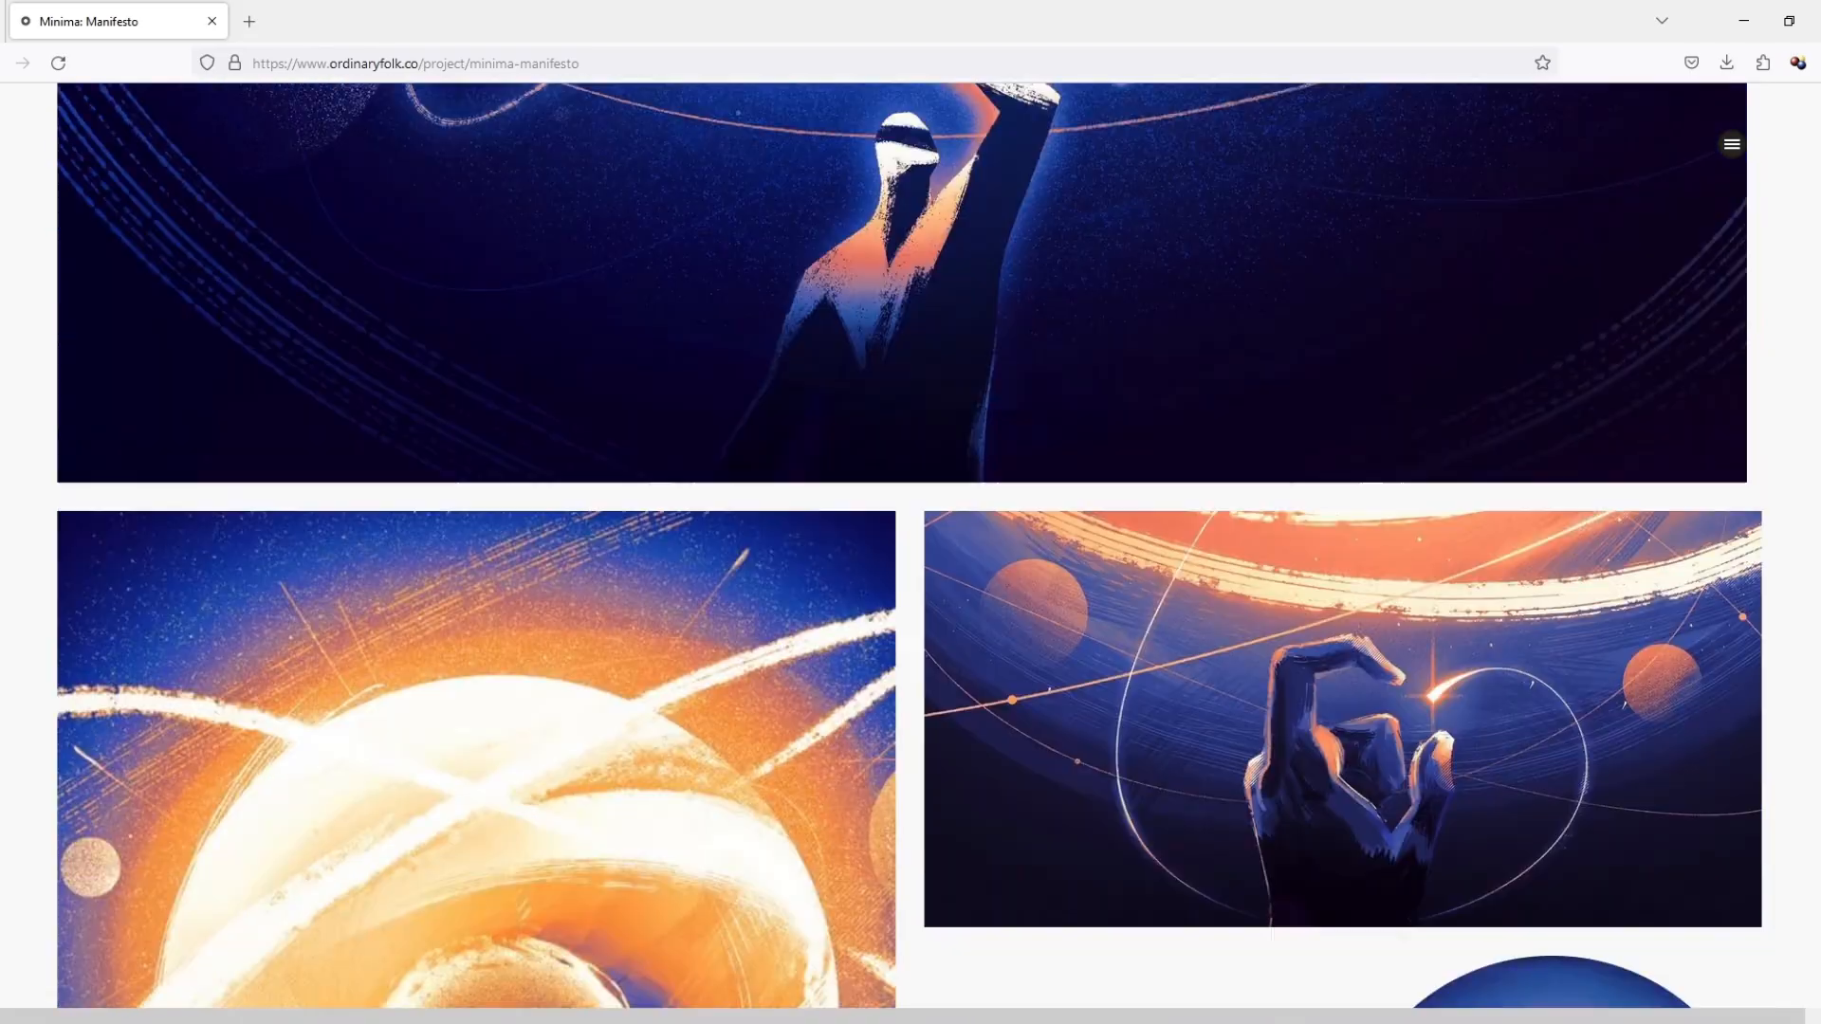
scroll(down, 3)
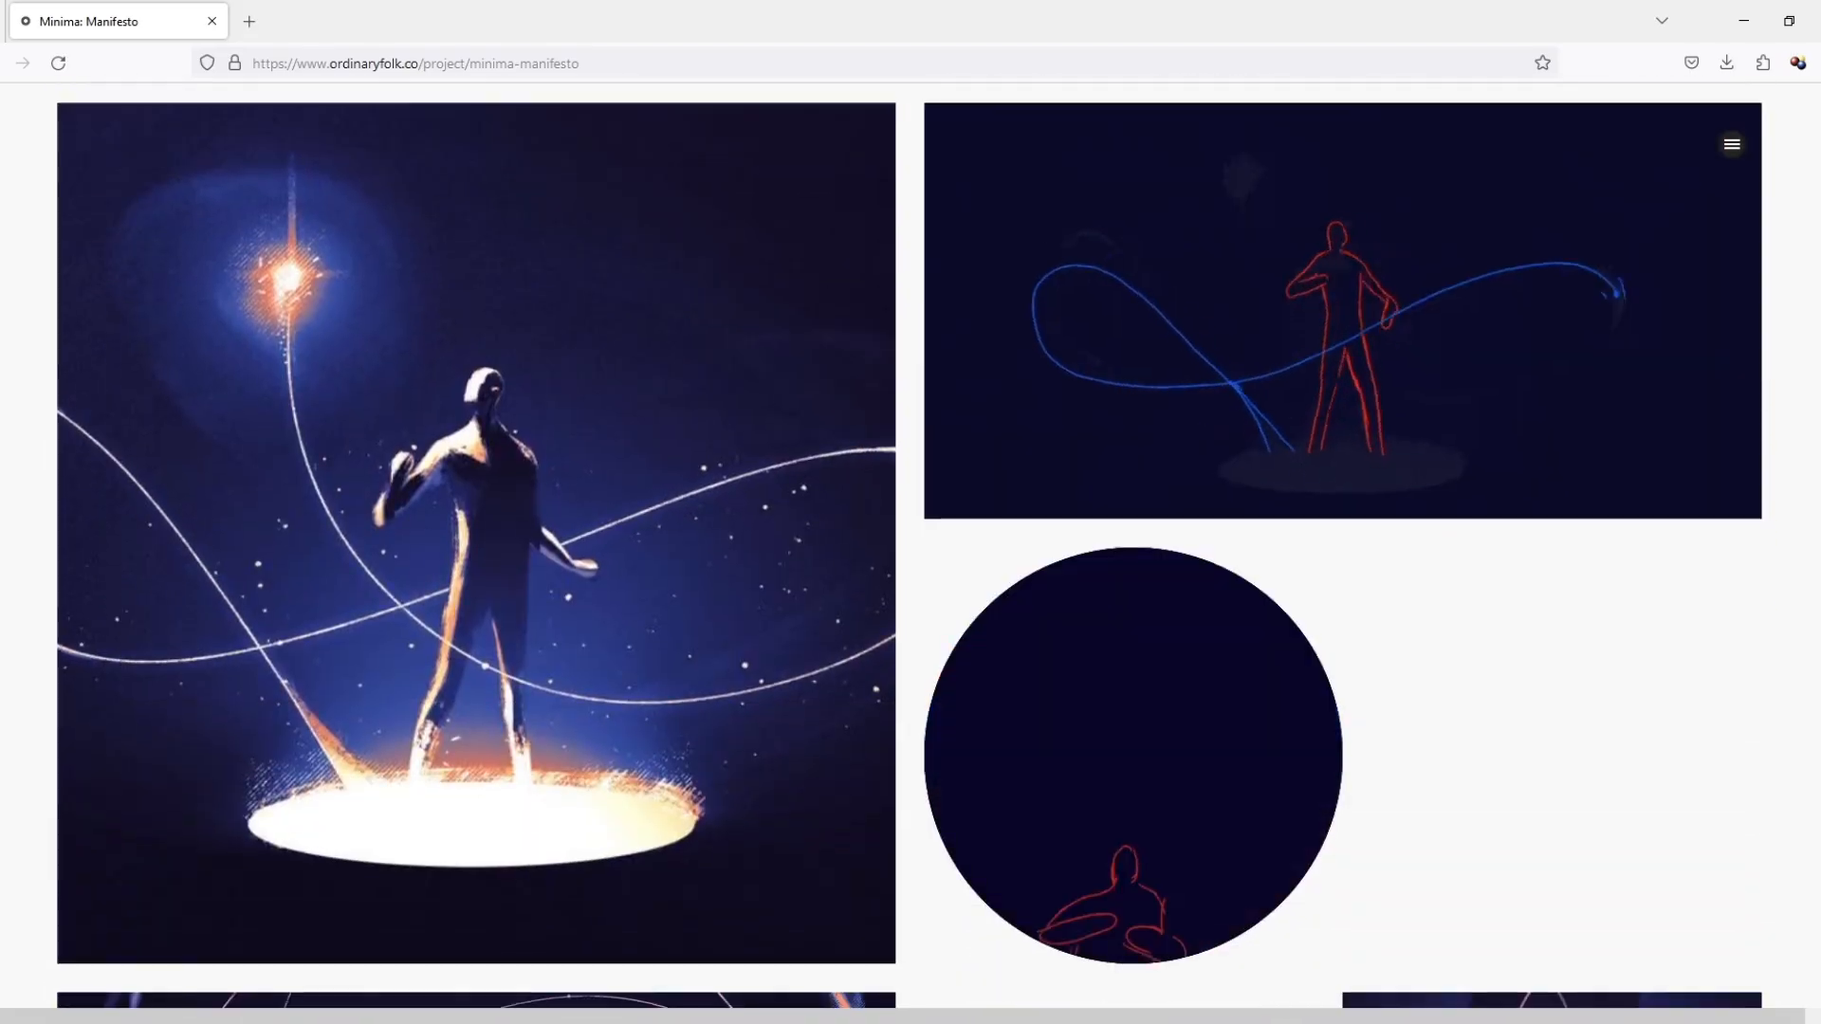
scroll(down, 3)
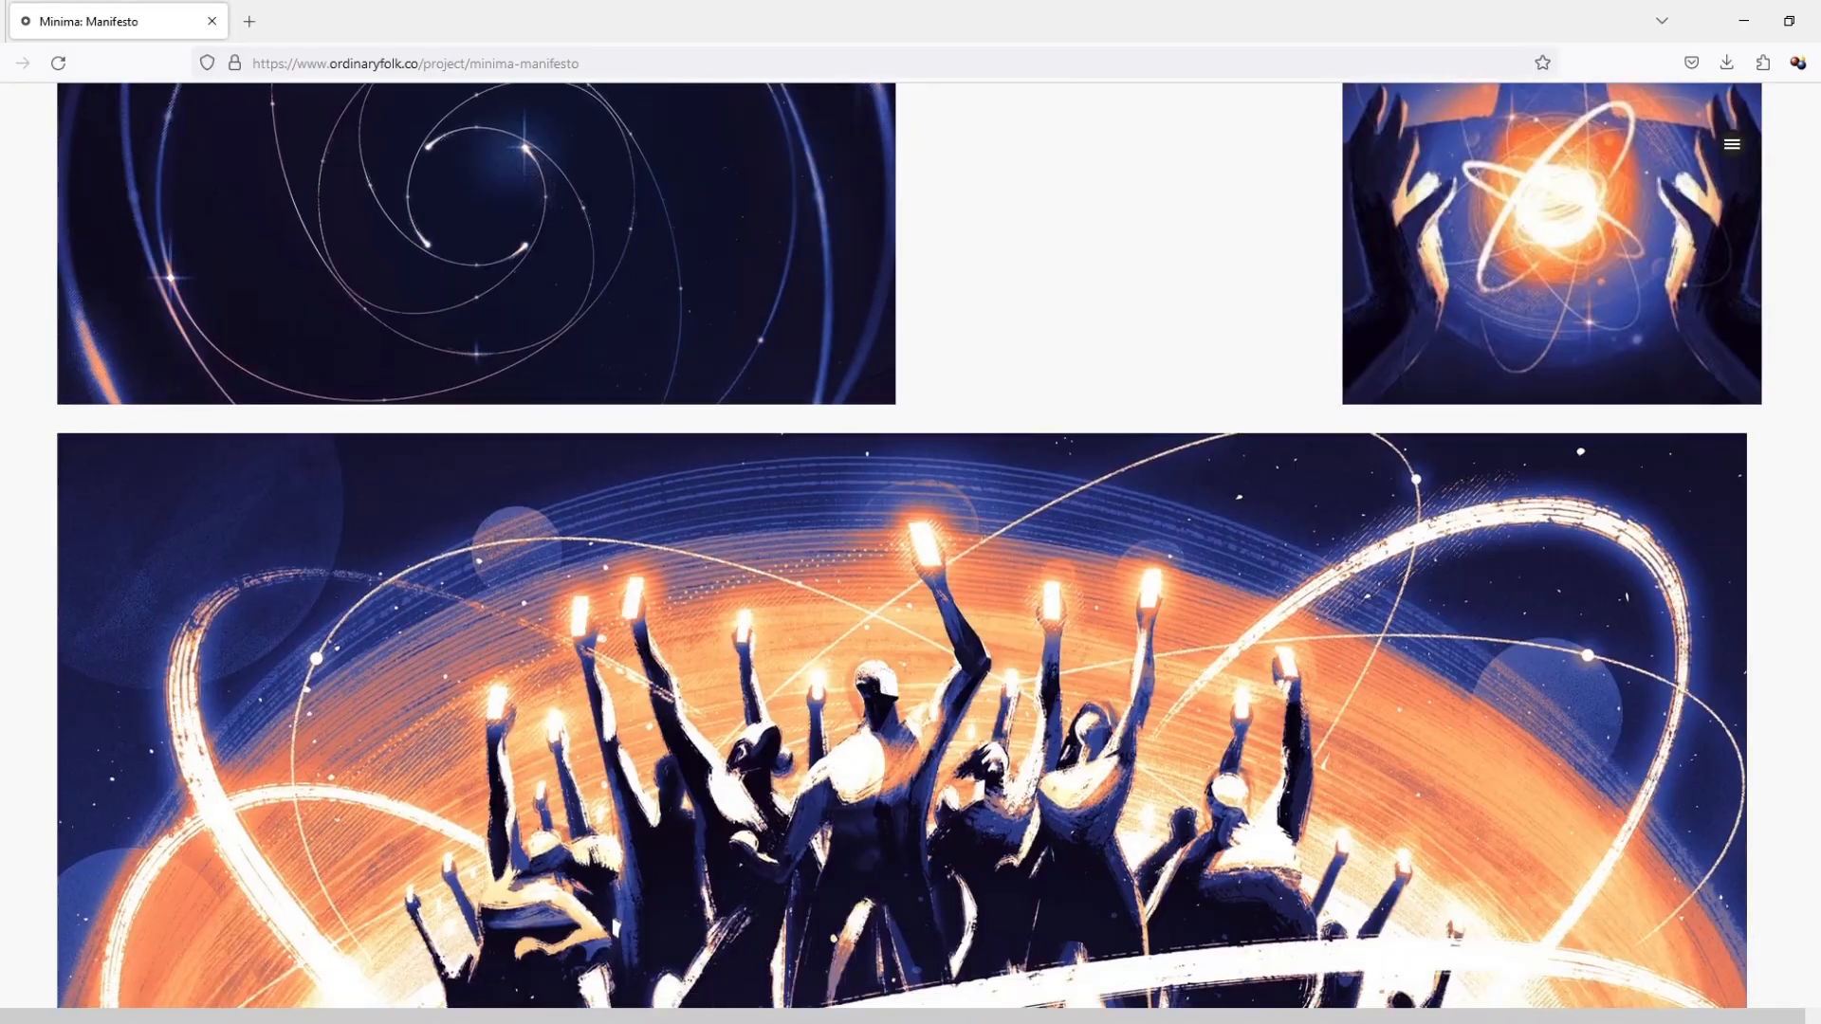
scroll(down, 3)
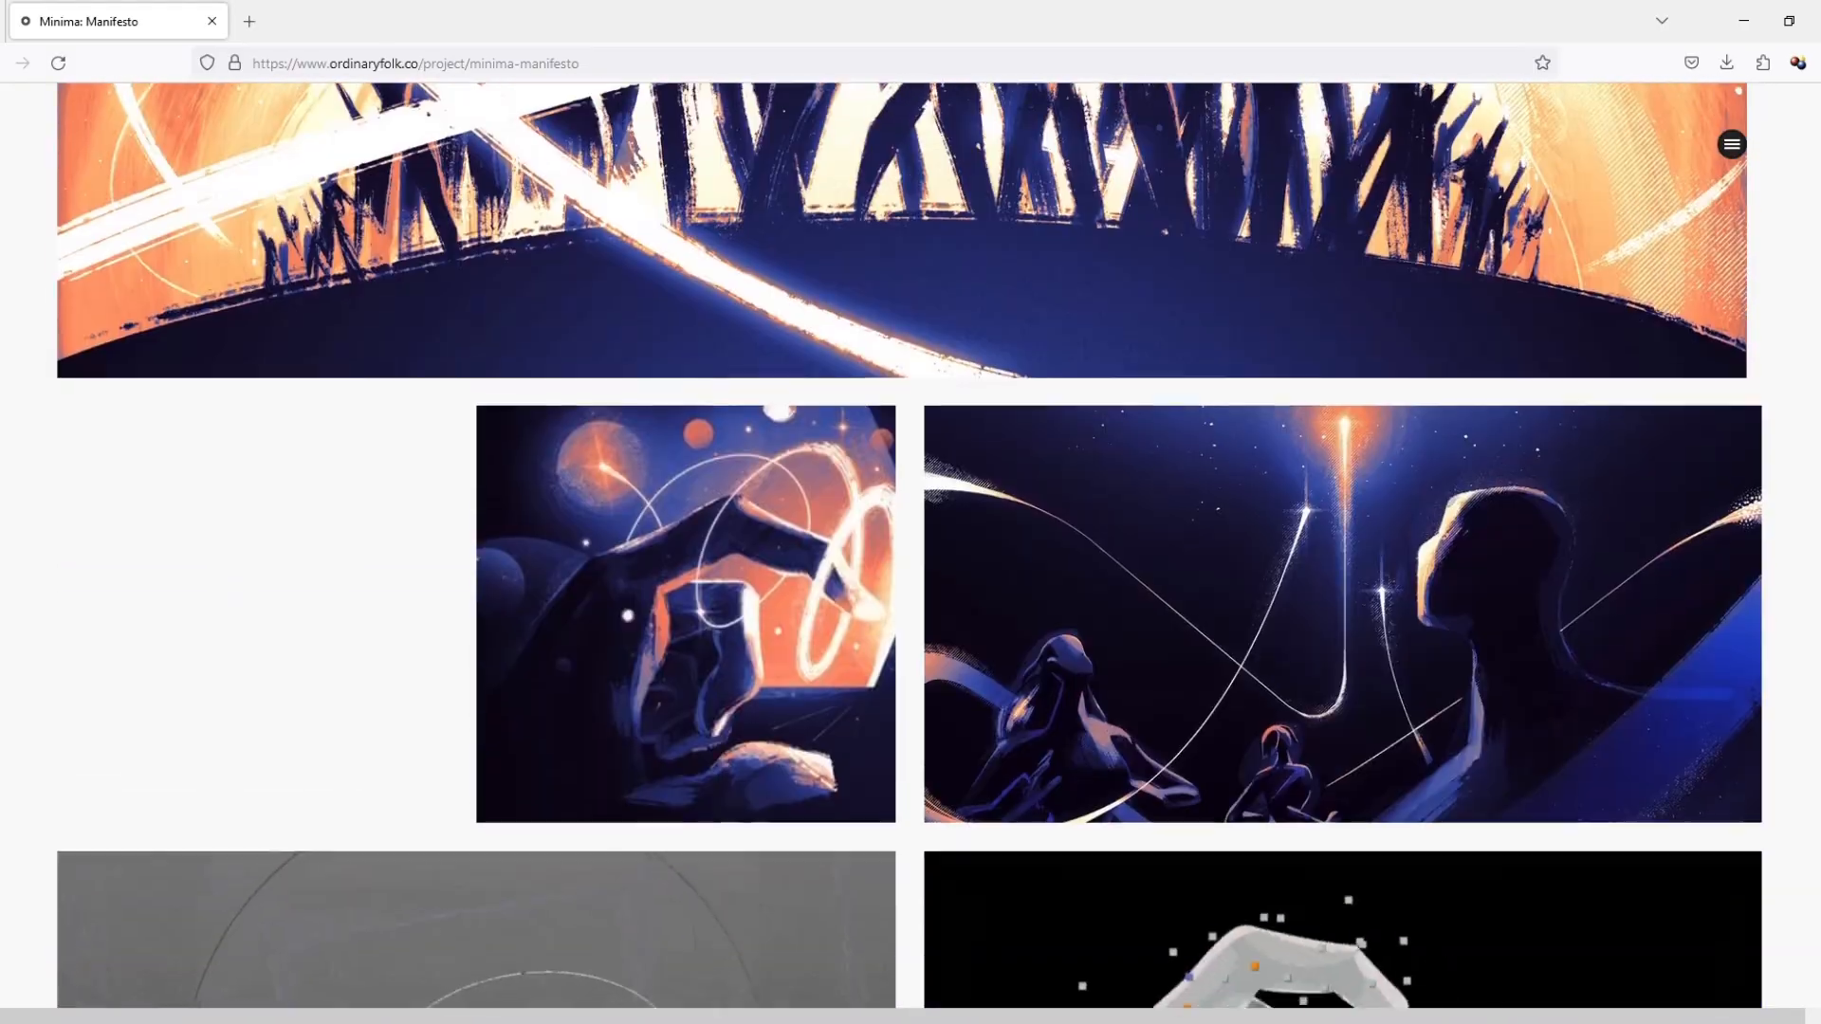
scroll(down, 3)
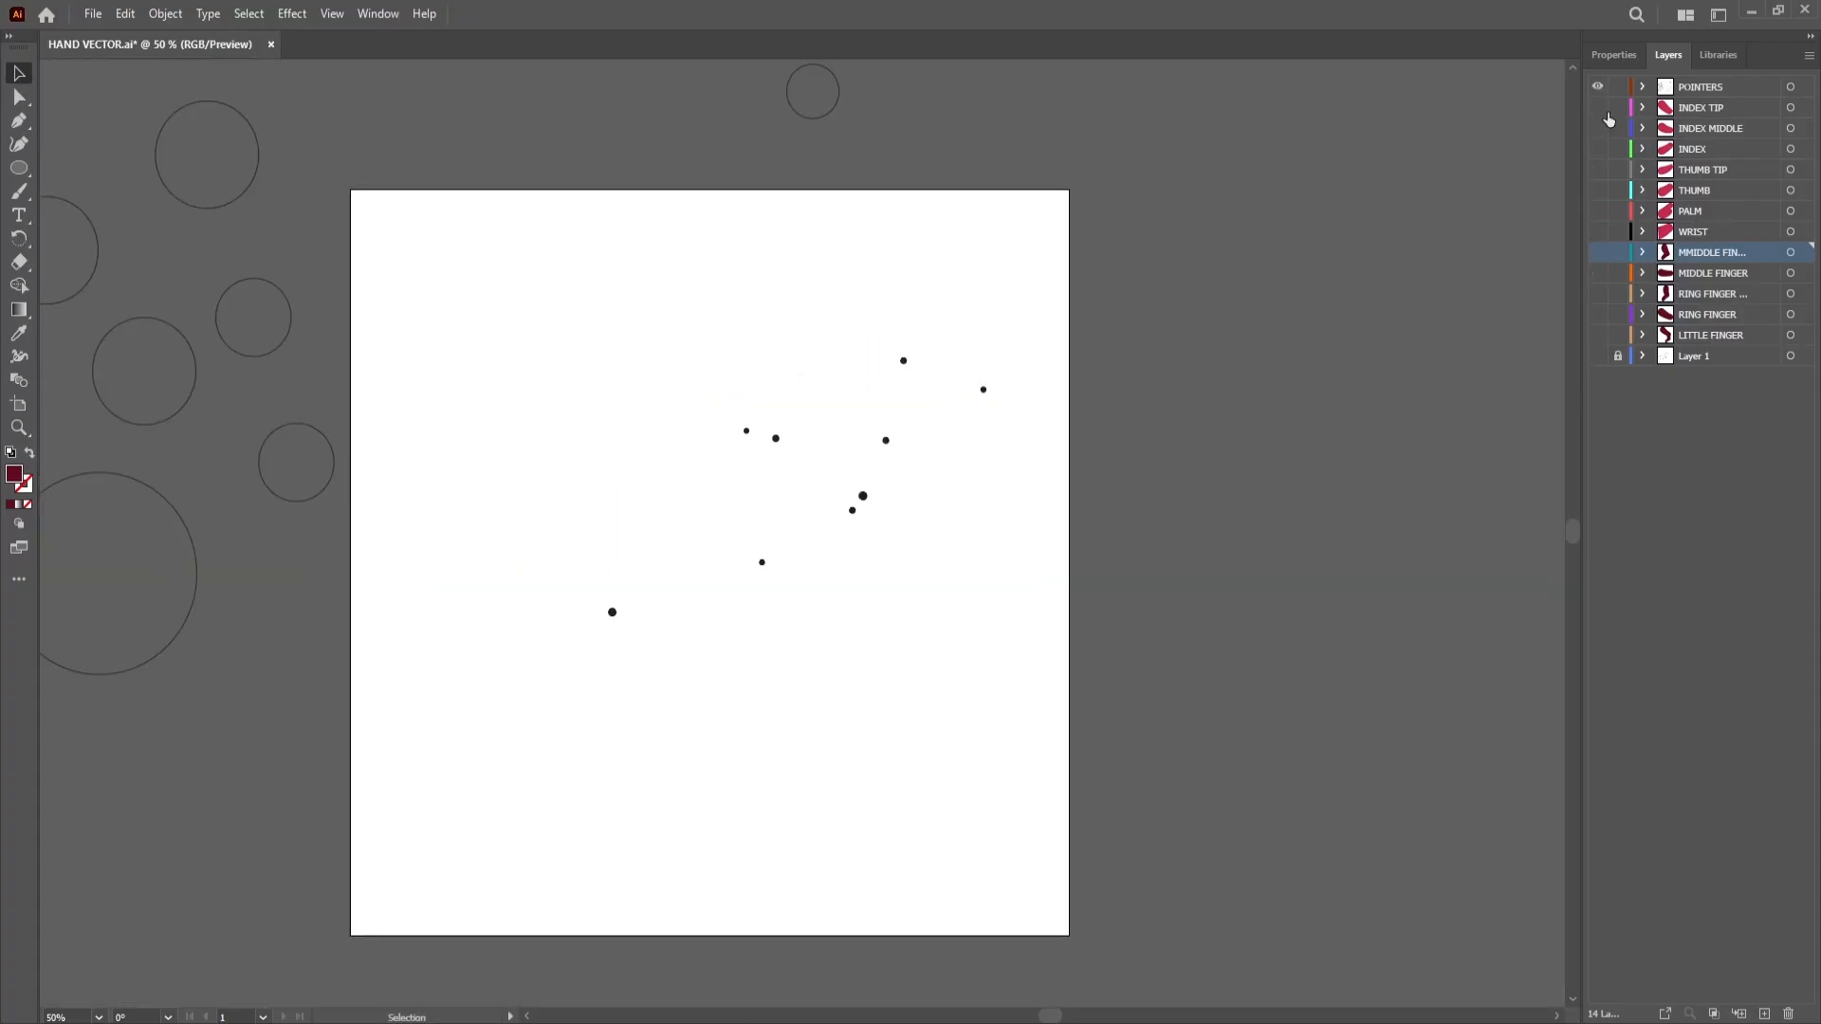
Hide the INDEX TIP layer in Illustrator's Layers panel, leaving the pointer dots visible.
click(1598, 128)
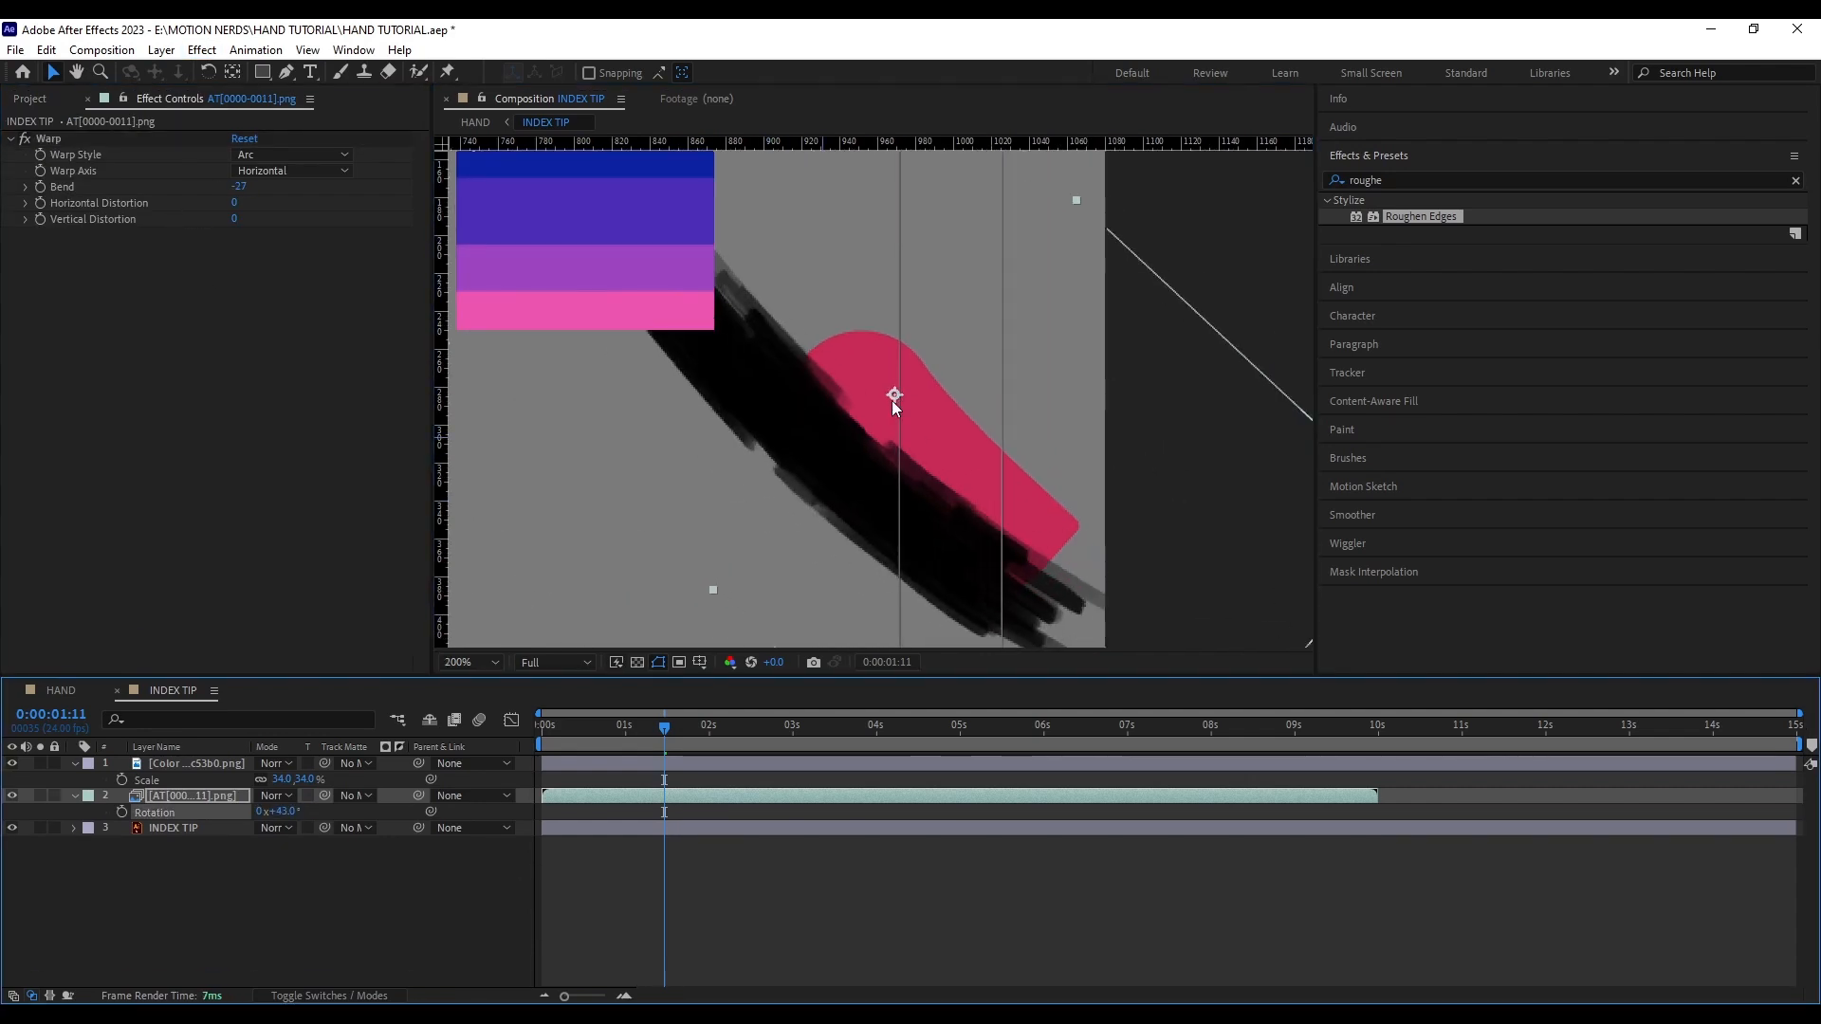
Add a pink highlight stroke shape to the fingertip and apply Roughen Edges to it.
click(173, 827)
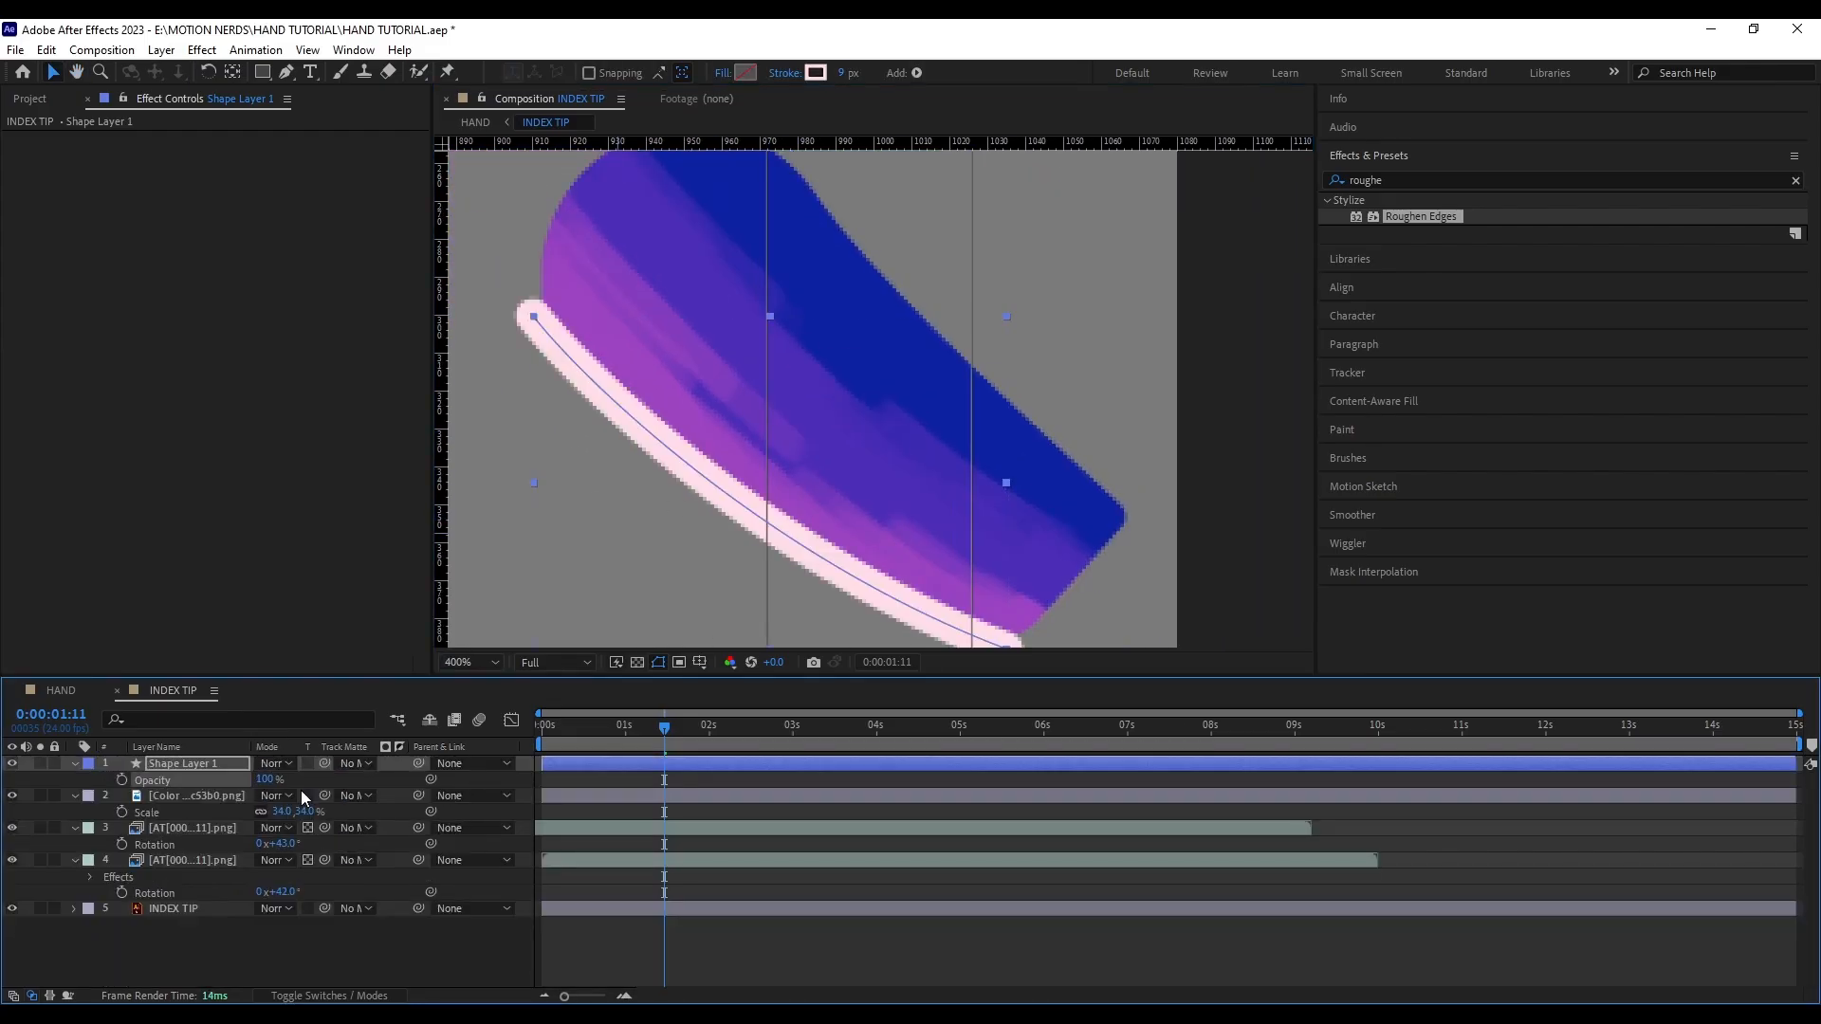
click(69, 762)
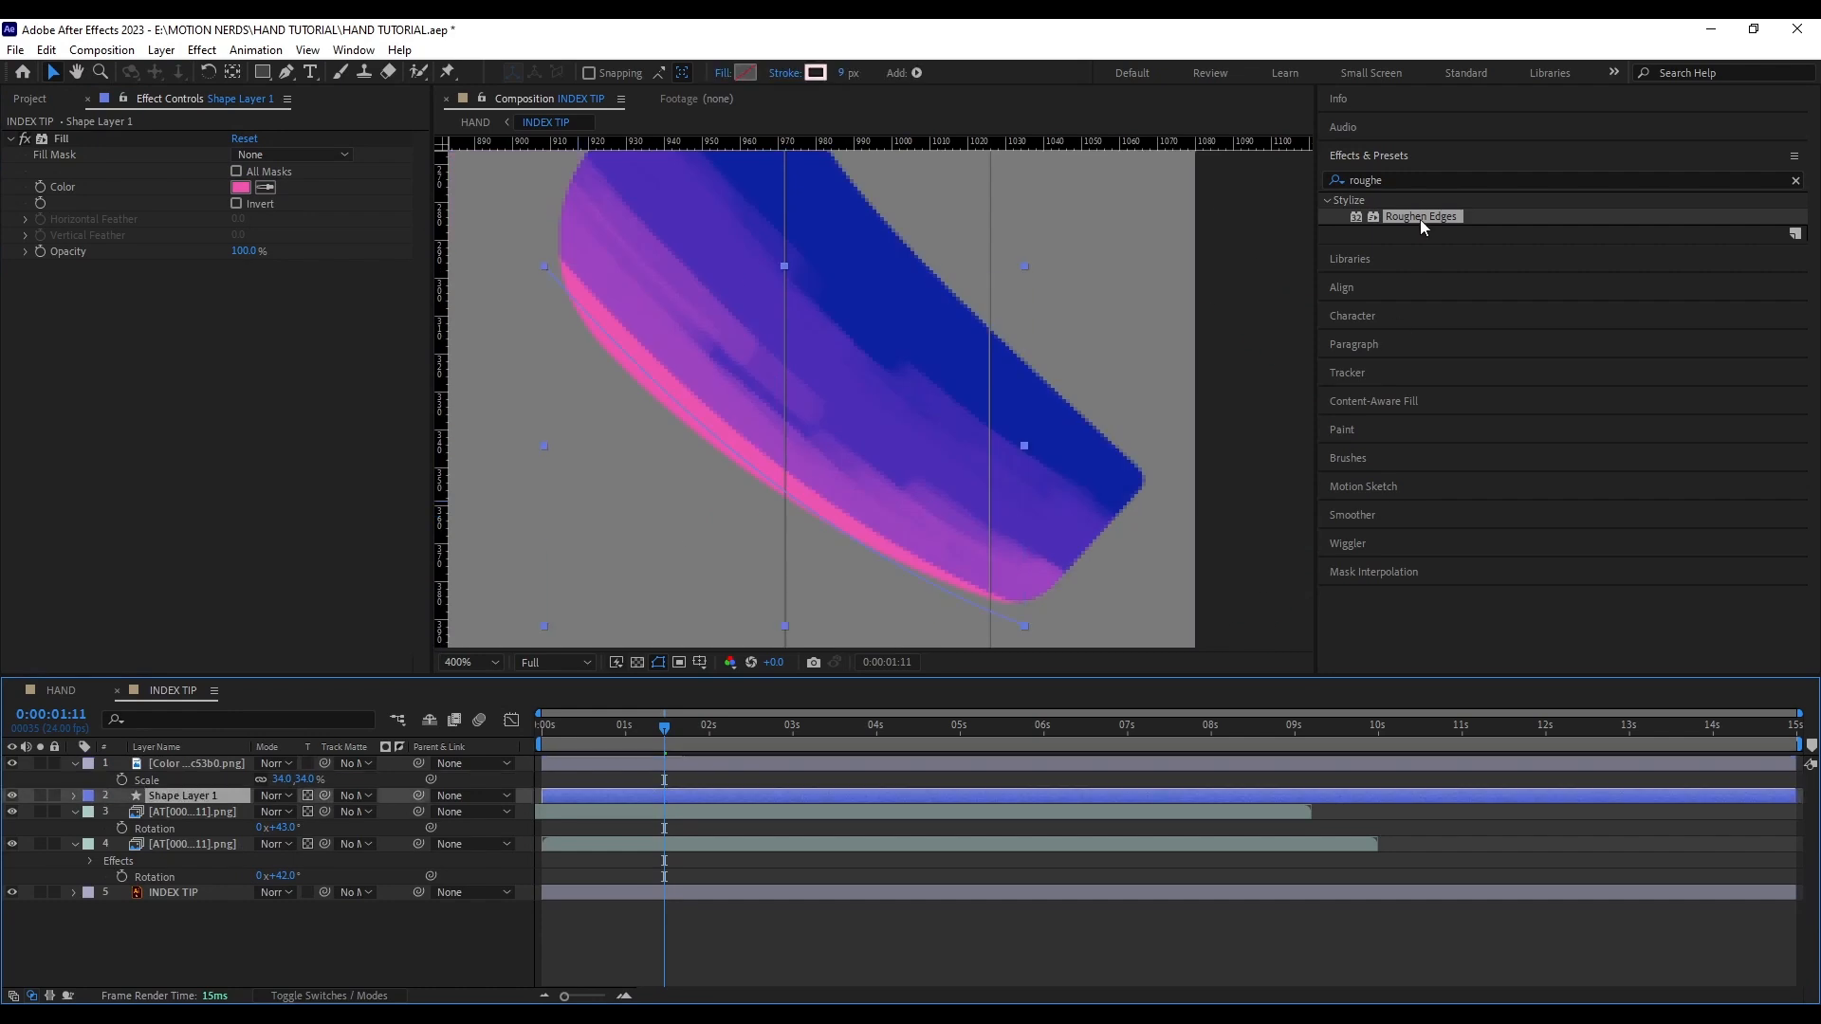
double_click(1419, 217)
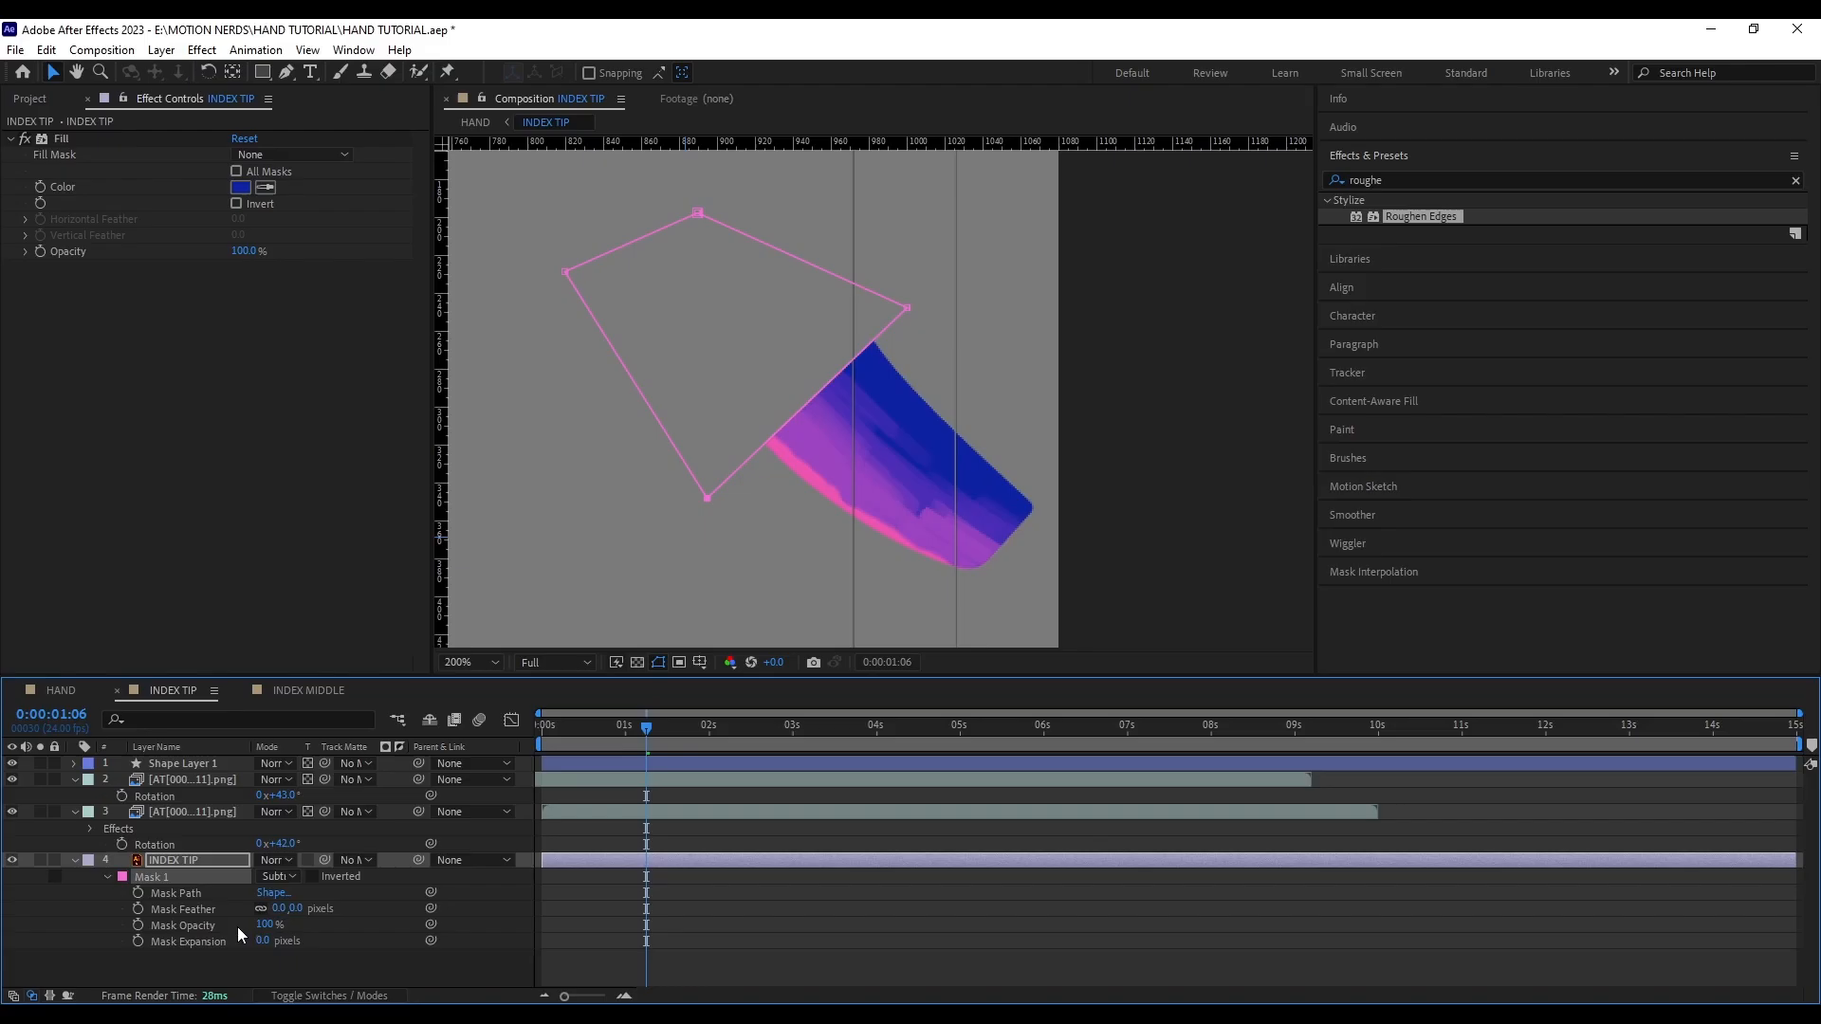
Adjust the Mask Expansion of the INDEX TIP layer's subtracting mask.
drag(285, 909, 319, 908)
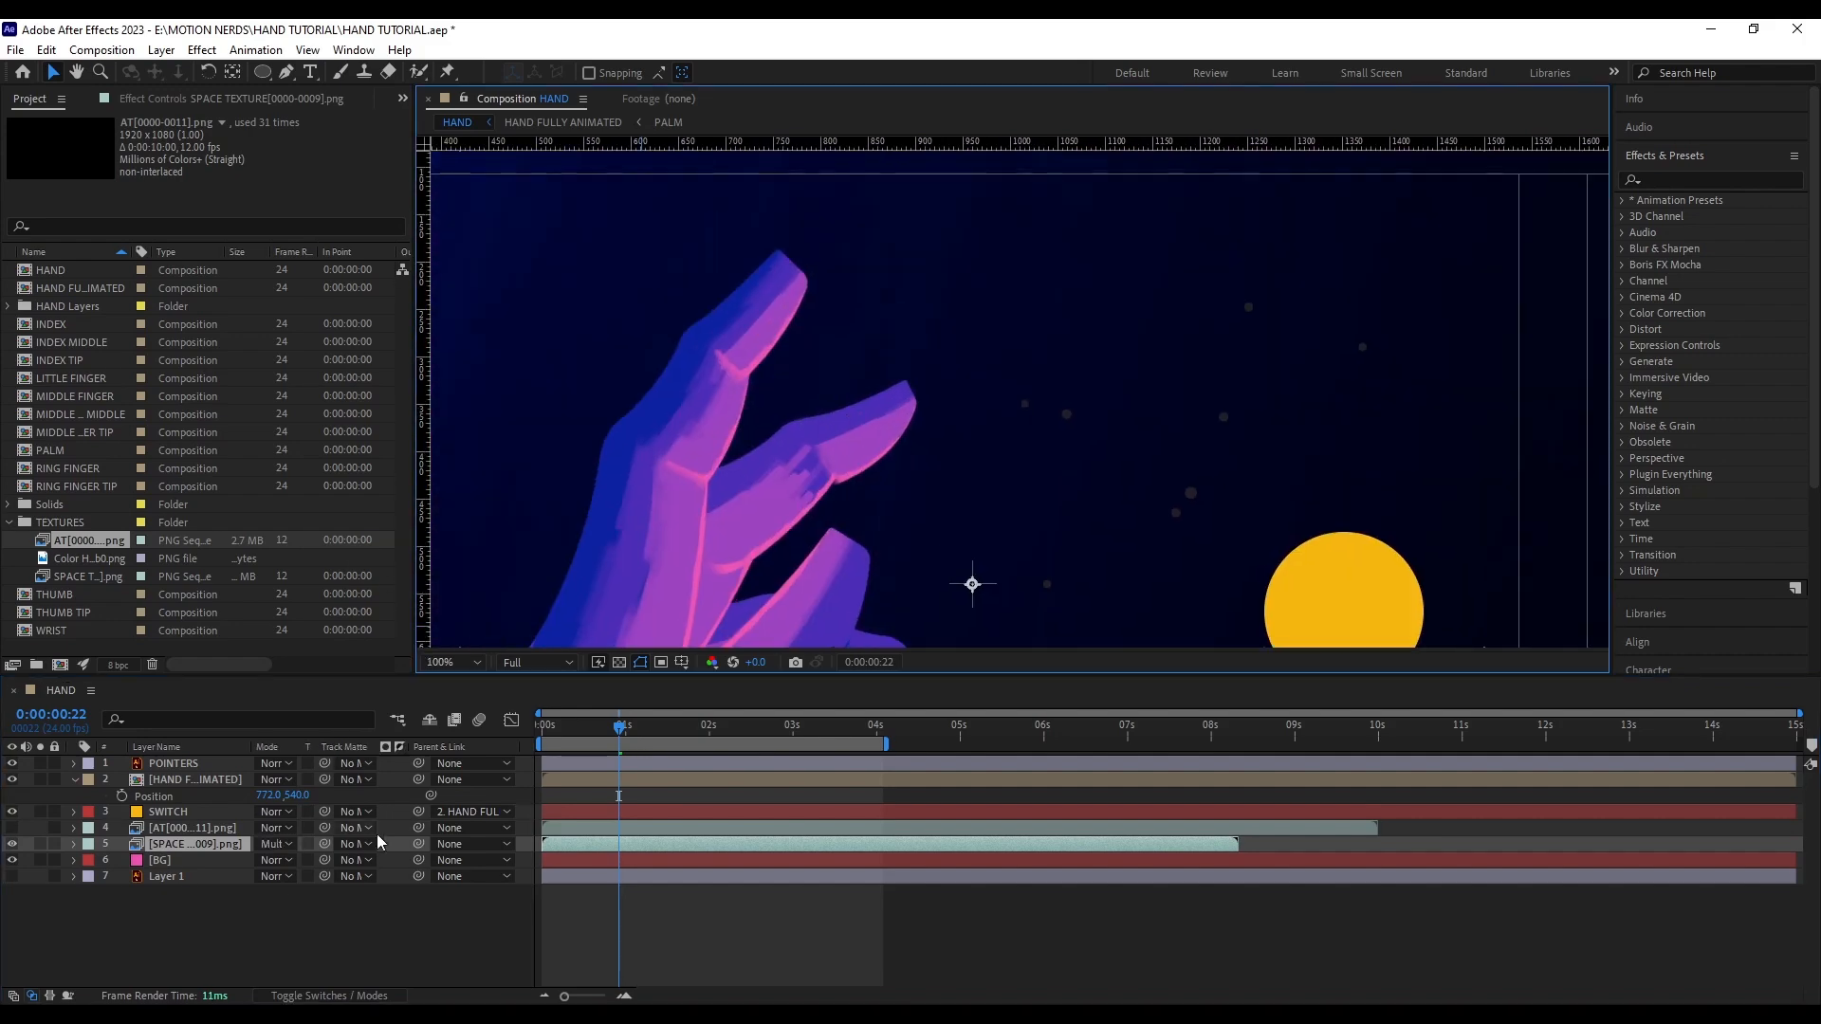
Set the SPACE texture layer's blend mode to Multiply in the HAND comp.
click(160, 859)
text(roughen)
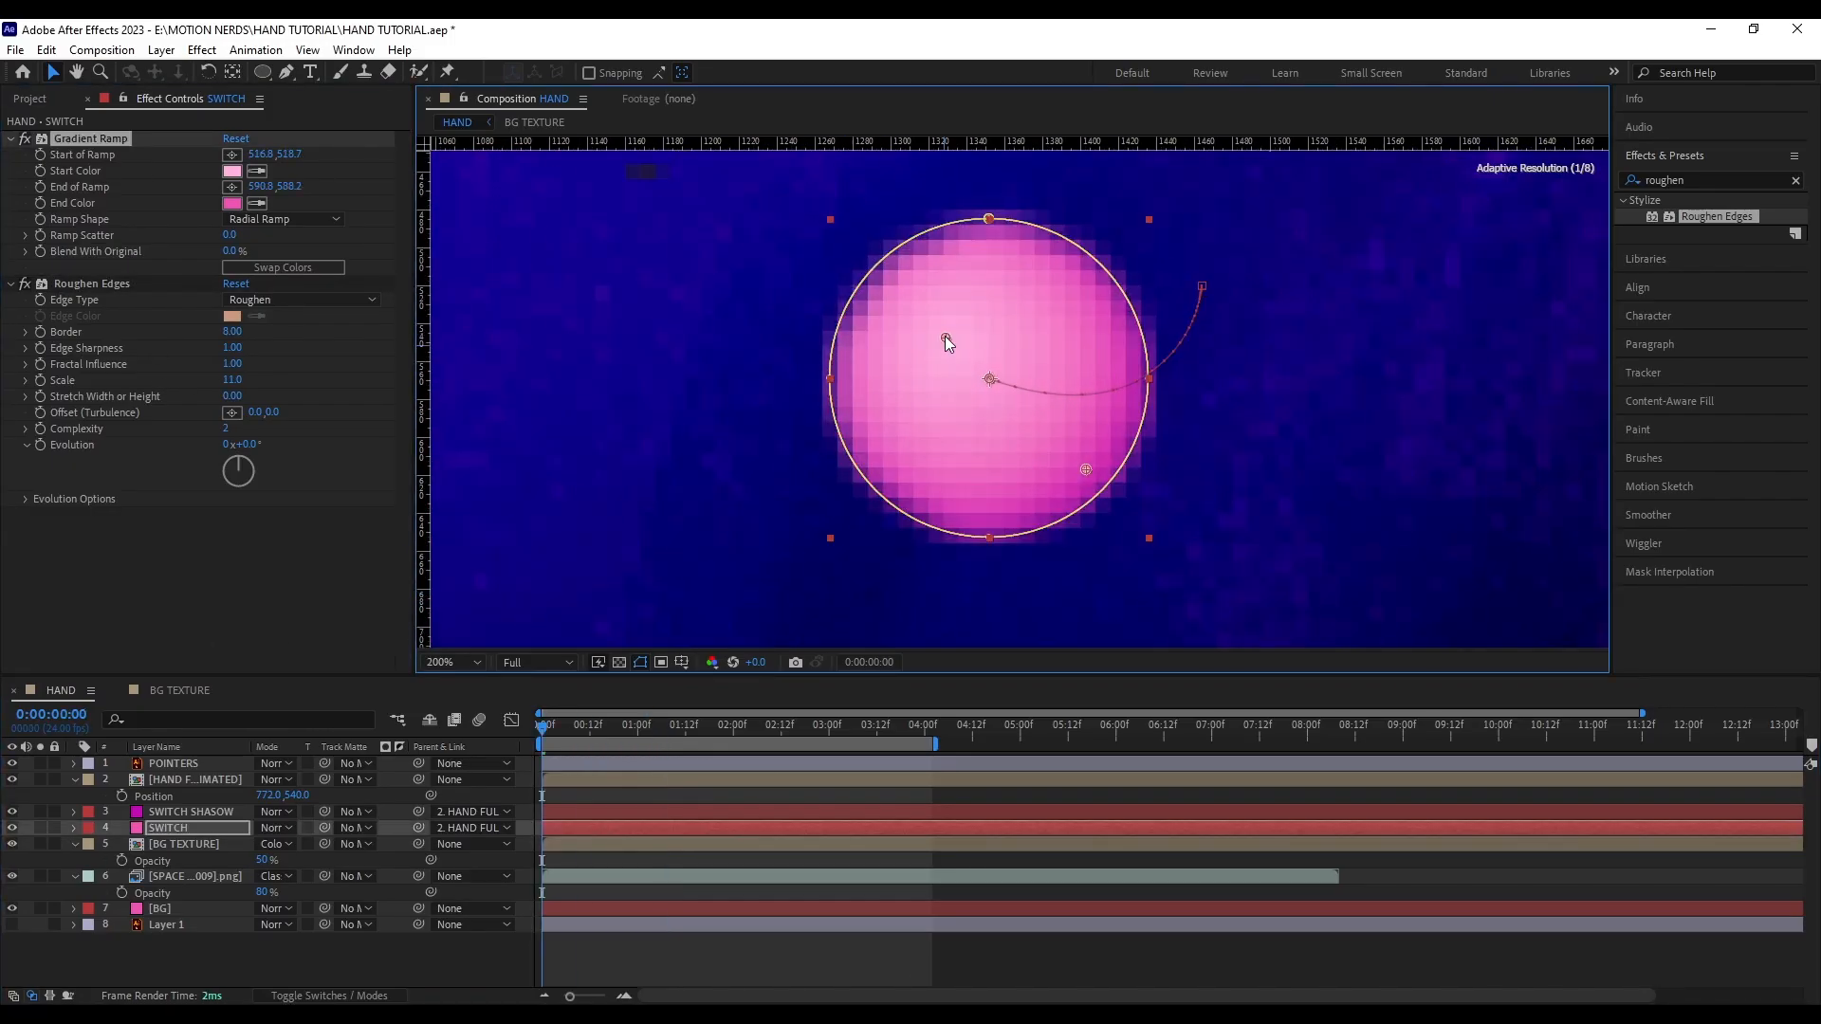
Select the pink SWITCH orb and reposition the SWITCH FLARE layer in the layer stack.
click(792, 724)
text(gauss)
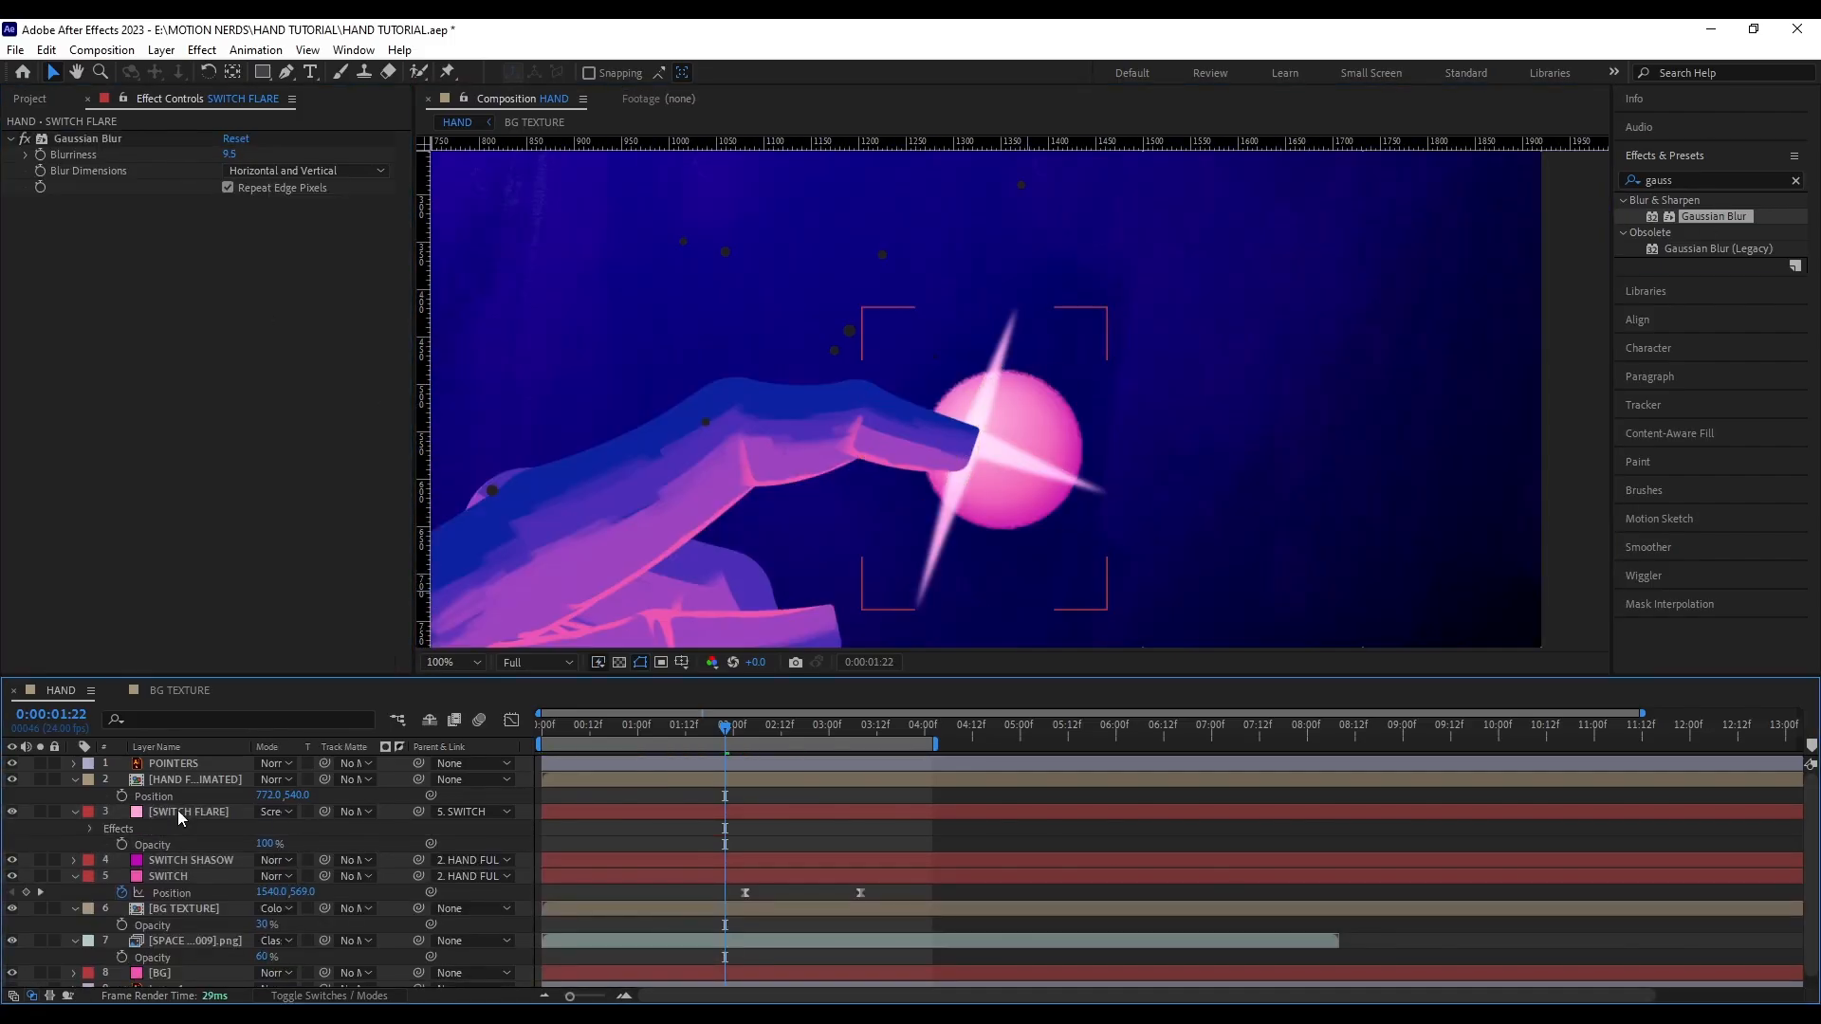
drag(723, 724, 766, 724)
text(nois)
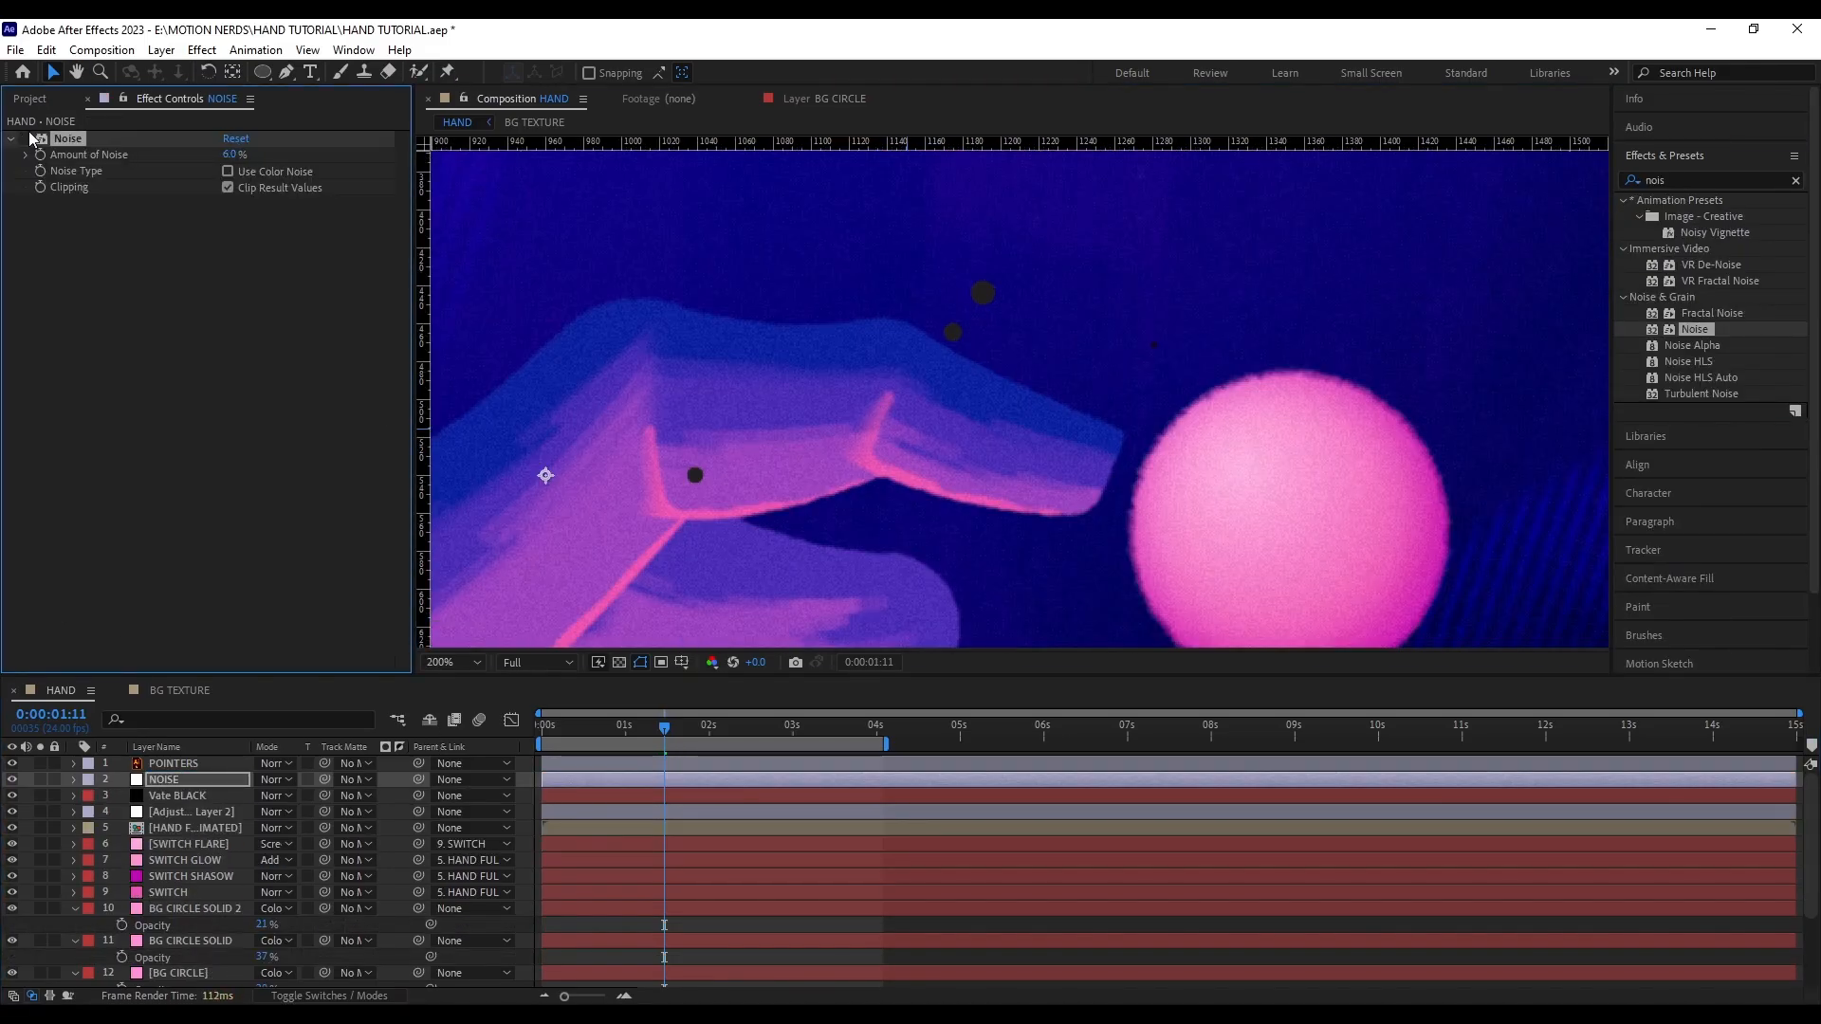
Search the Effects & Presets panel for Posterize.
text(poster)
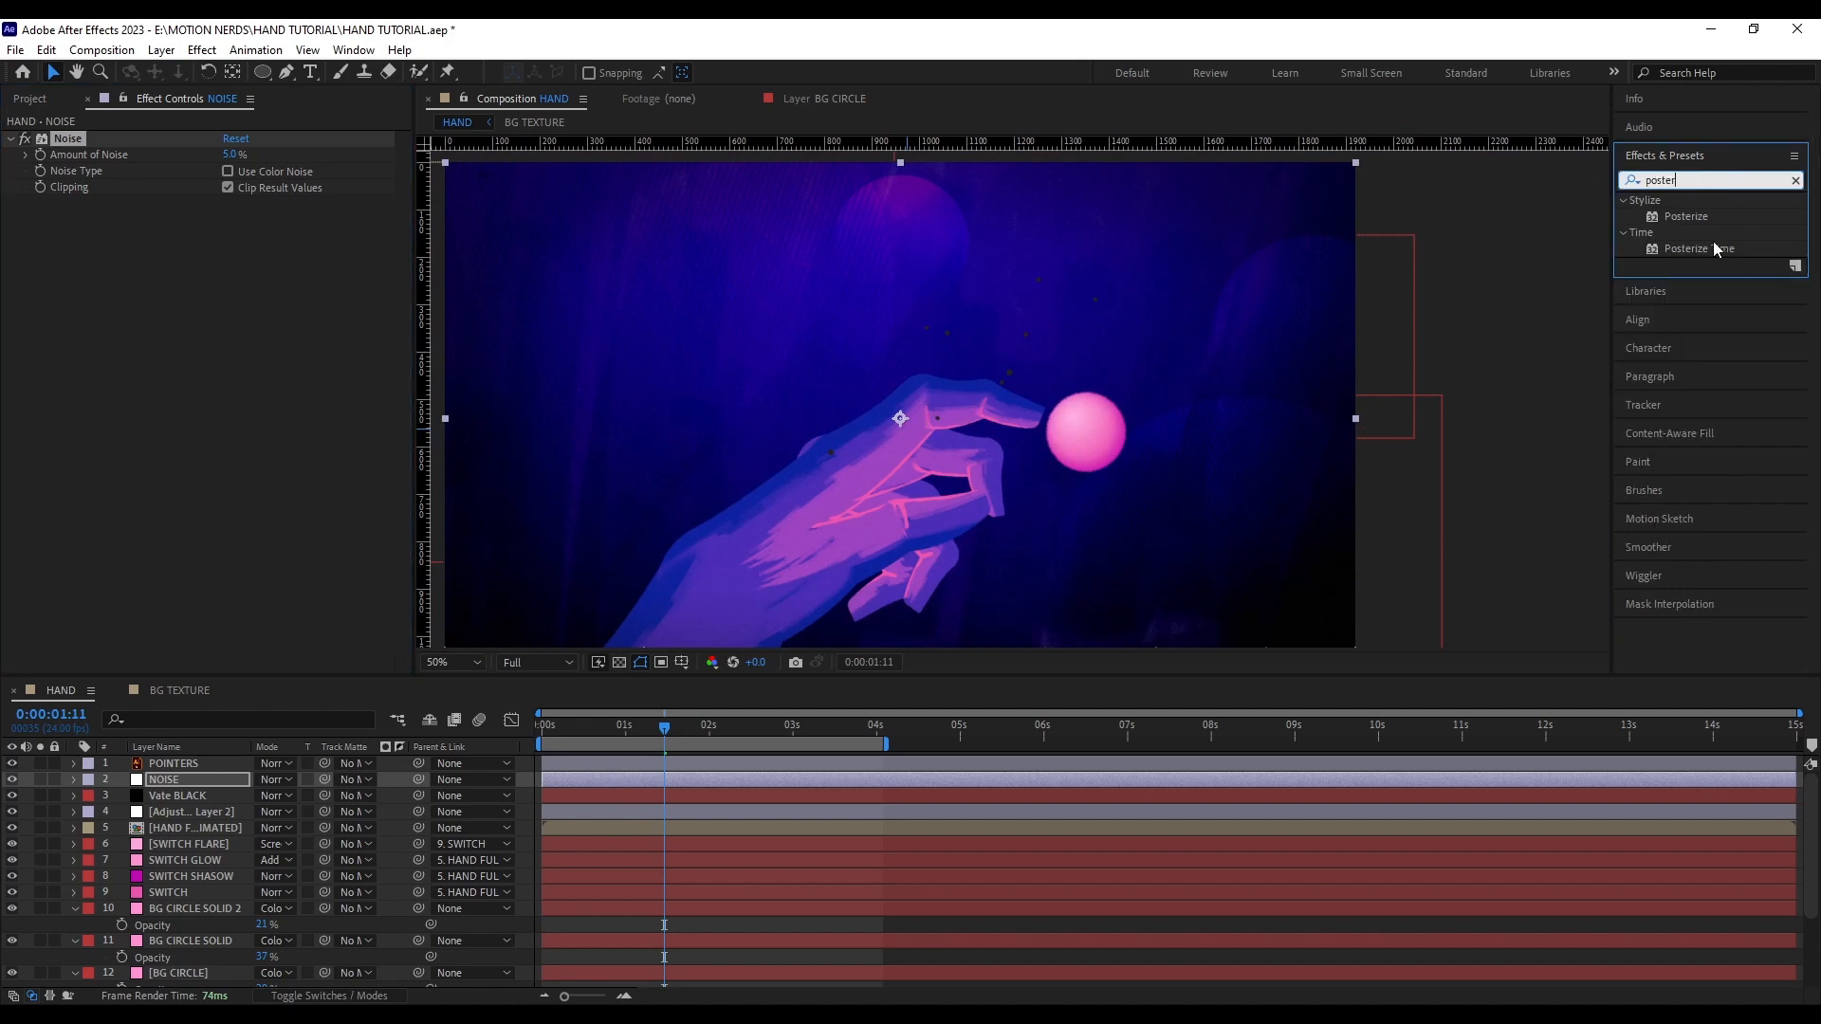